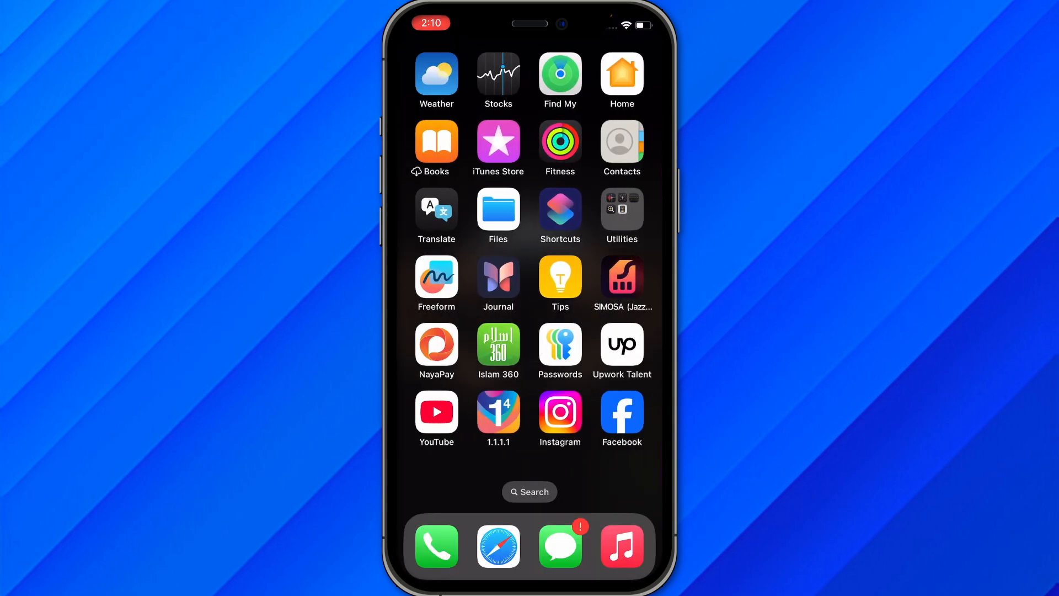
# Step: Launch Facebook from the Home Screen so its news feed appears
pyautogui.click(620, 412)
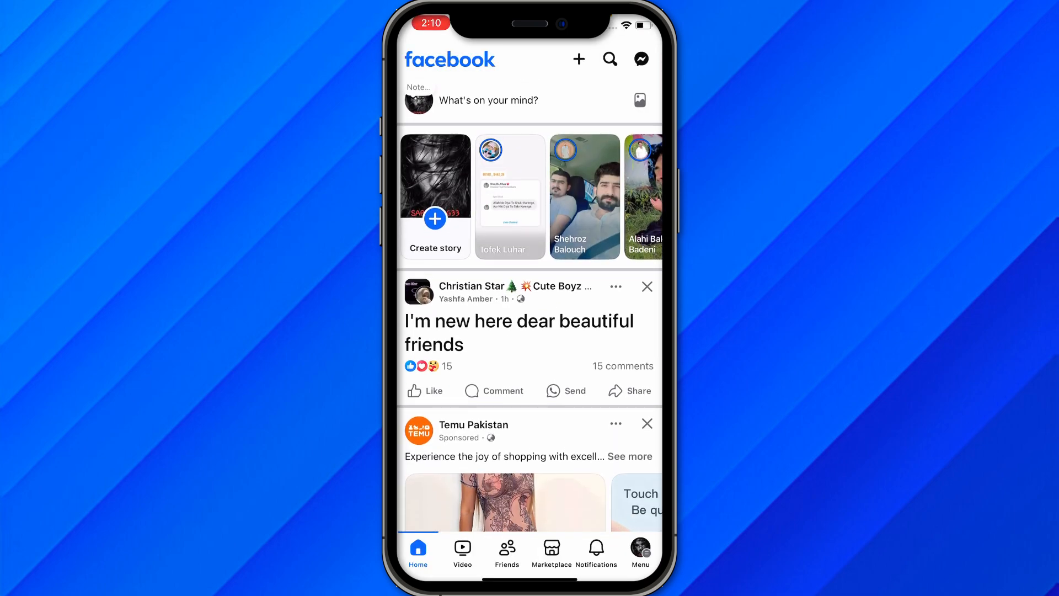
# Step: Start a new post from 'What's on your mind?' and choose Live video, reaching the camera/microphone access prompt
pyautogui.click(488, 101)
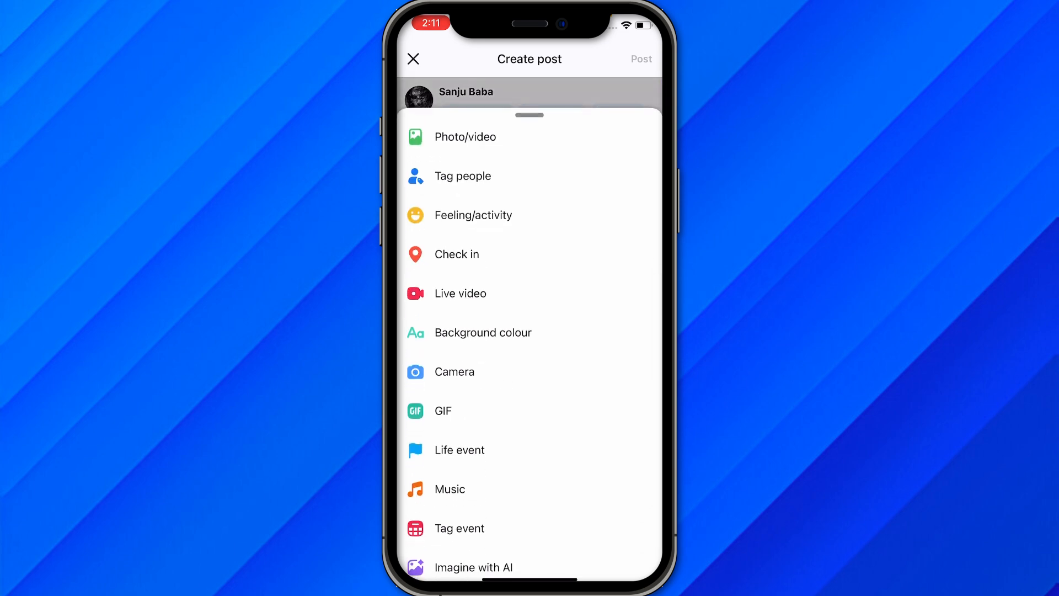
pyautogui.click(460, 294)
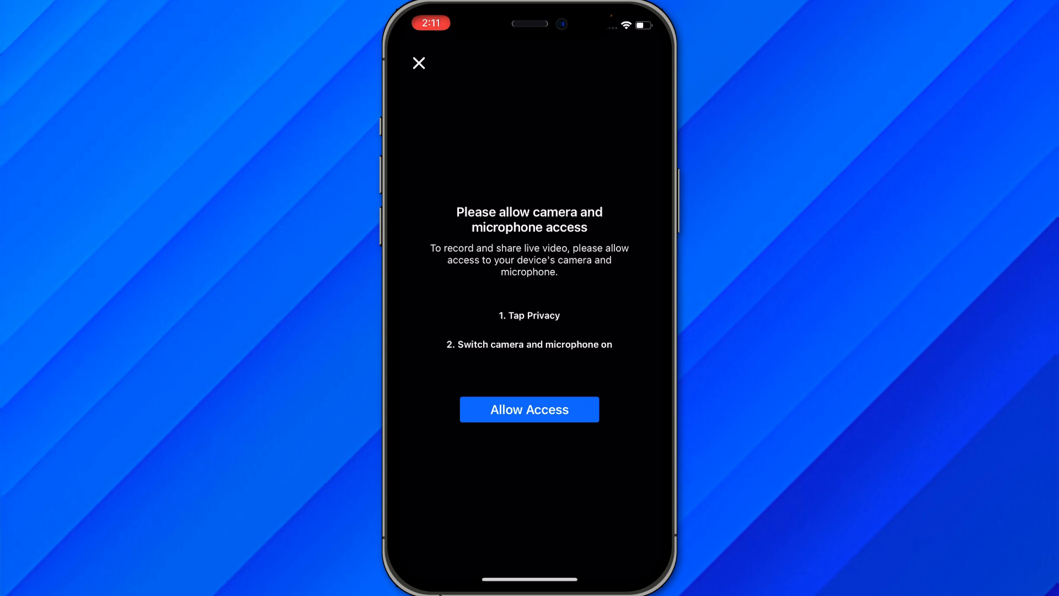
# Step: Allow access, enable the Camera toggle for Facebook in iOS Settings, then bring up Facebook's Home Screen quick-actions menu
pyautogui.click(528, 408)
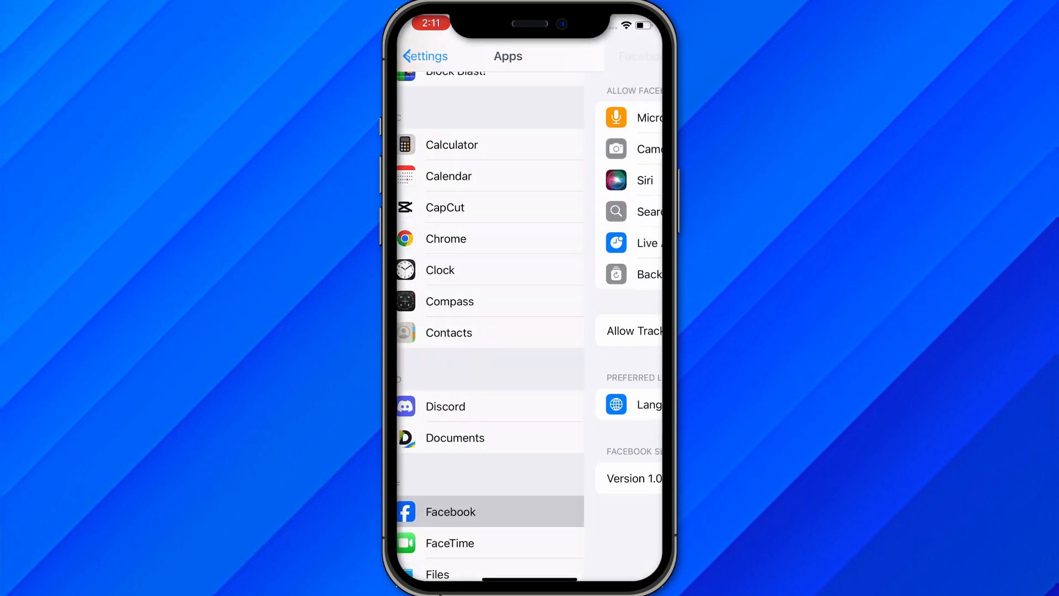
pyautogui.click(450, 511)
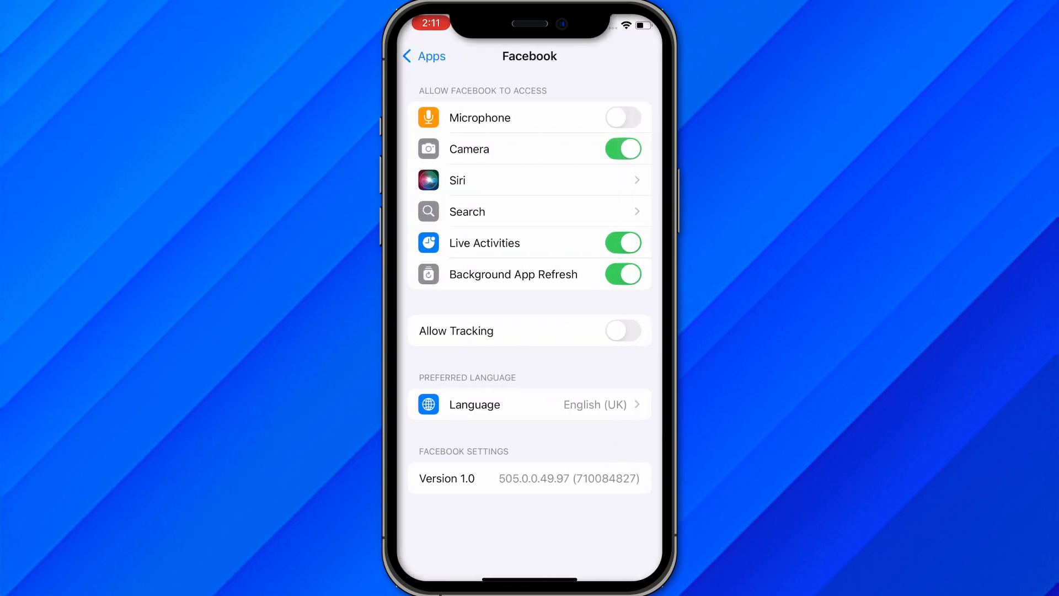
pyautogui.click(622, 118)
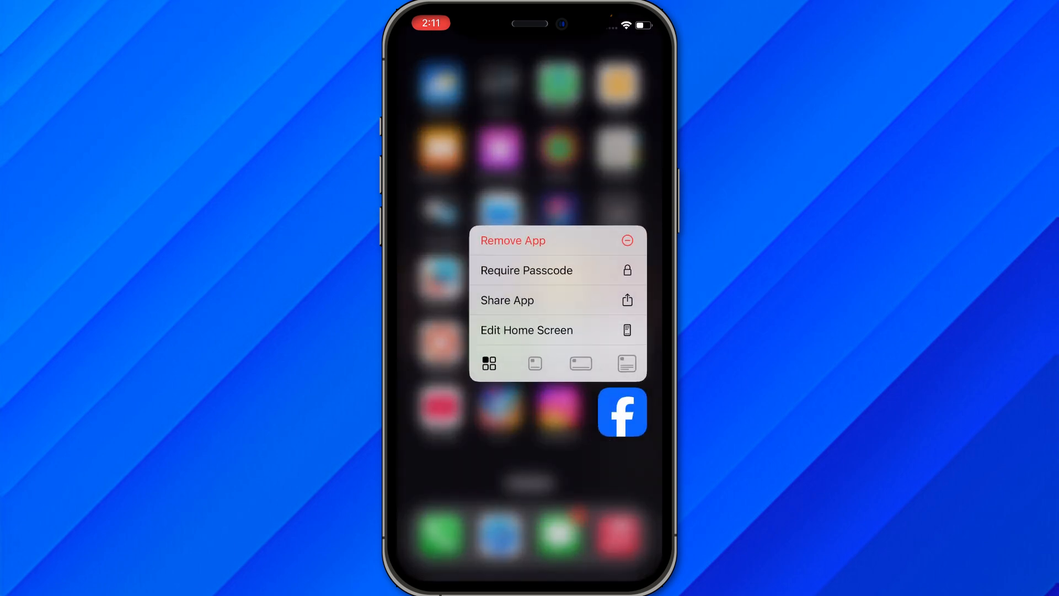
pyautogui.click(512, 239)
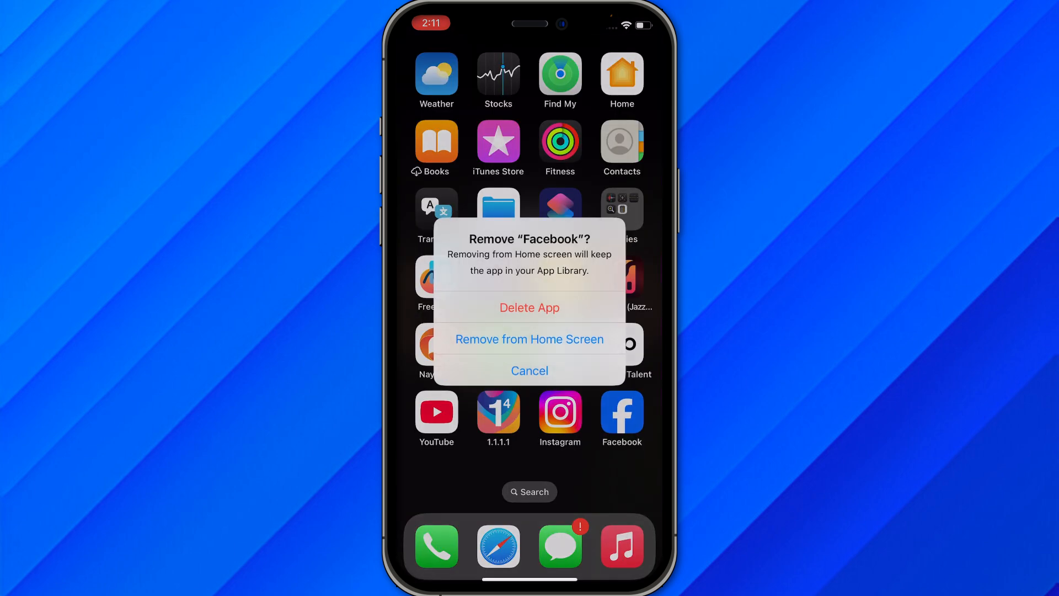
pyautogui.click(530, 370)
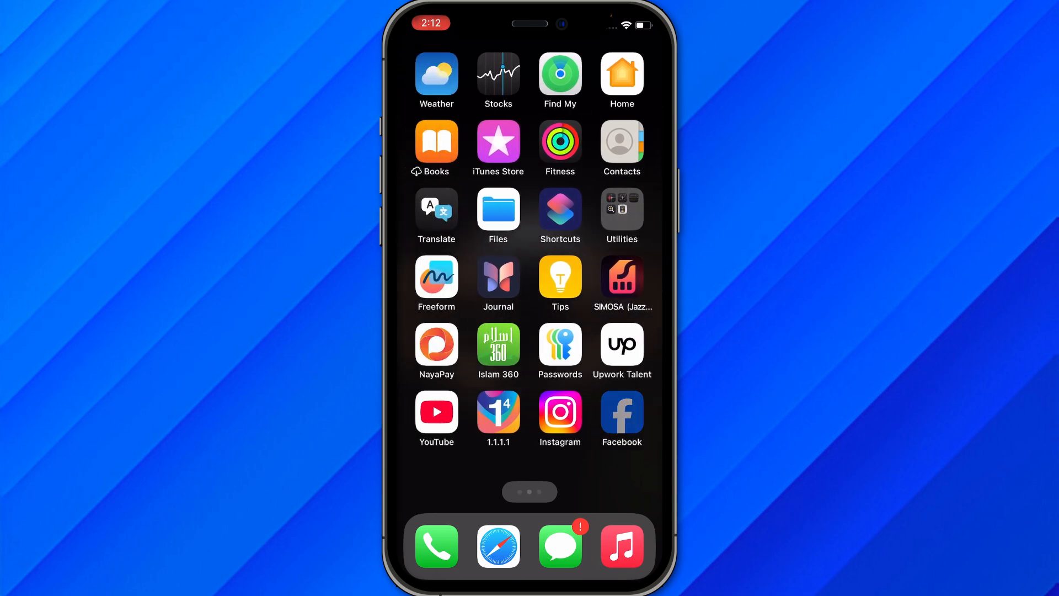
pyautogui.click(620, 412)
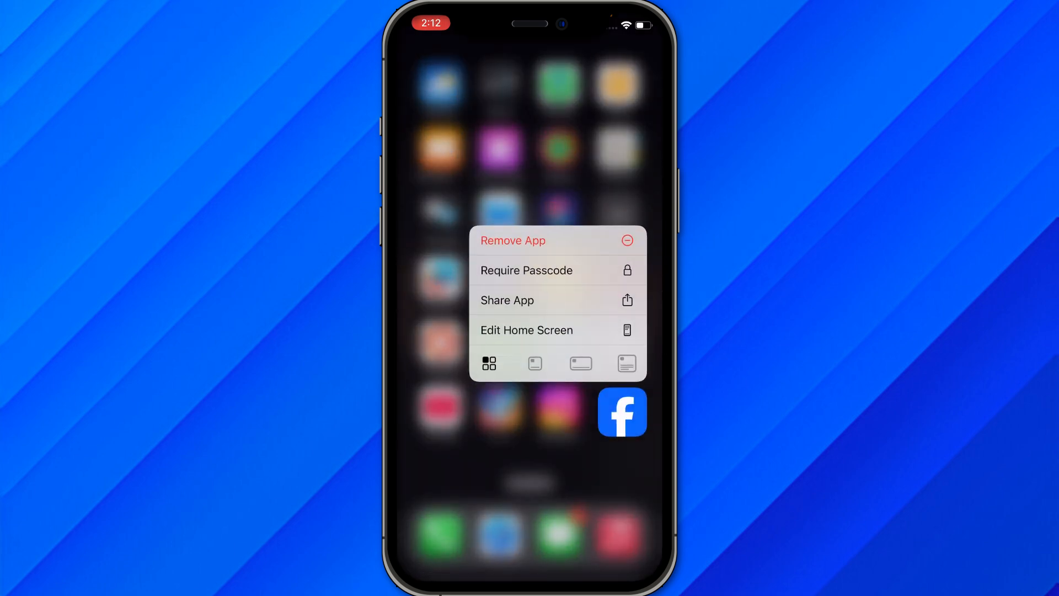